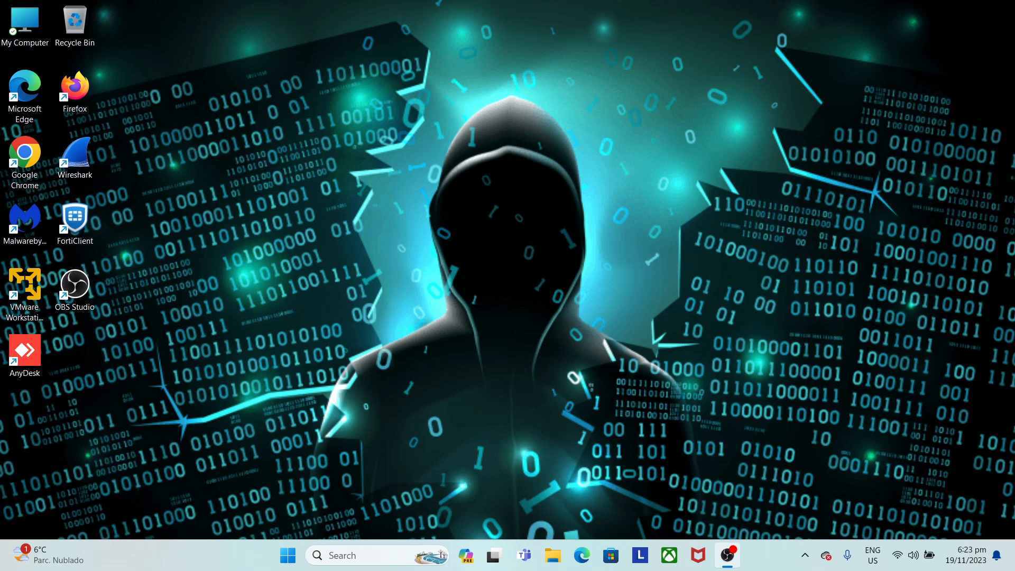
pyautogui.moveTo(635, 276)
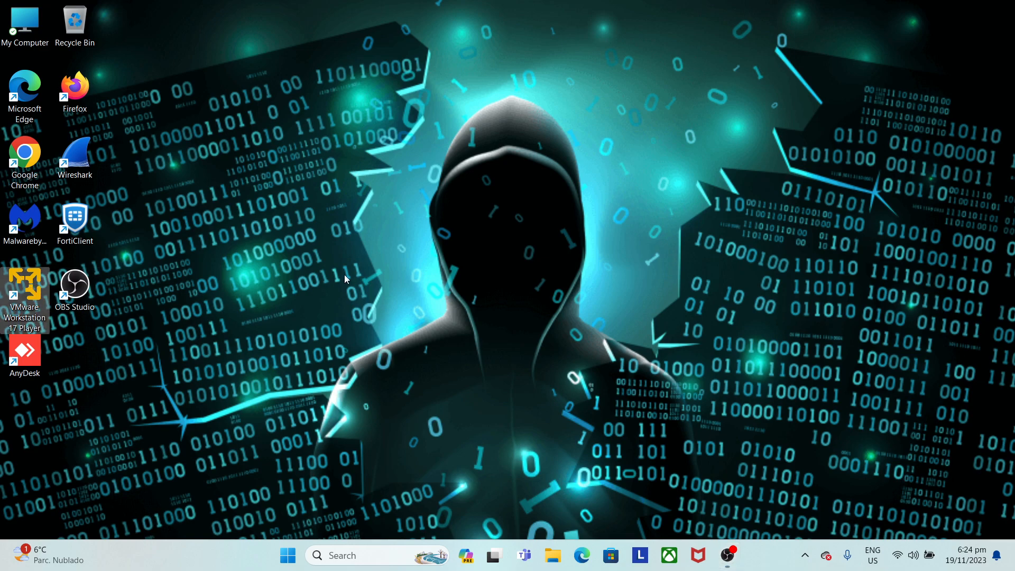
pyautogui.moveTo(293, 283)
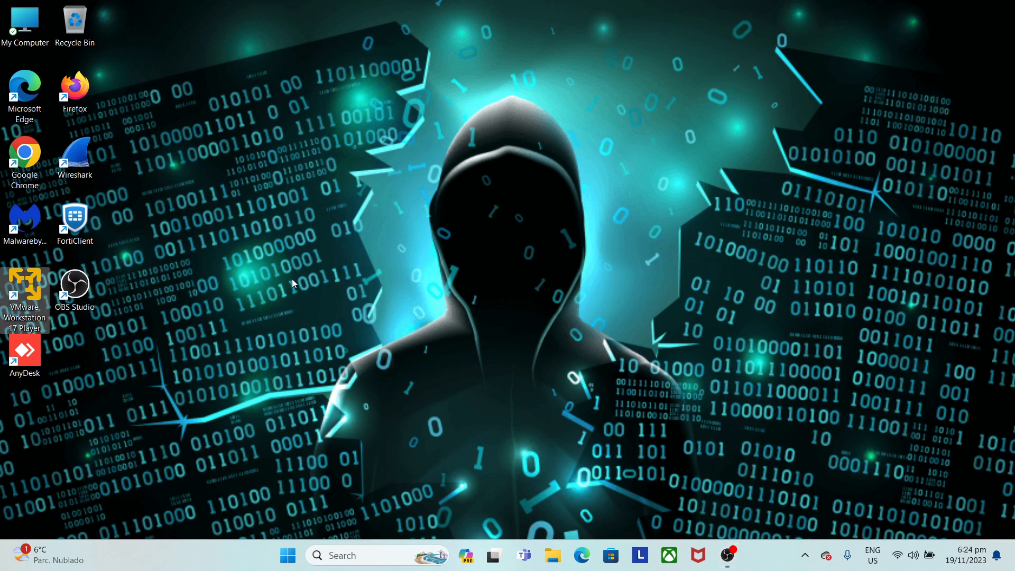
# Launch VMware Player and power on the Metasploitable2-Linux virtual machine
pyautogui.doubleClick(24, 288)
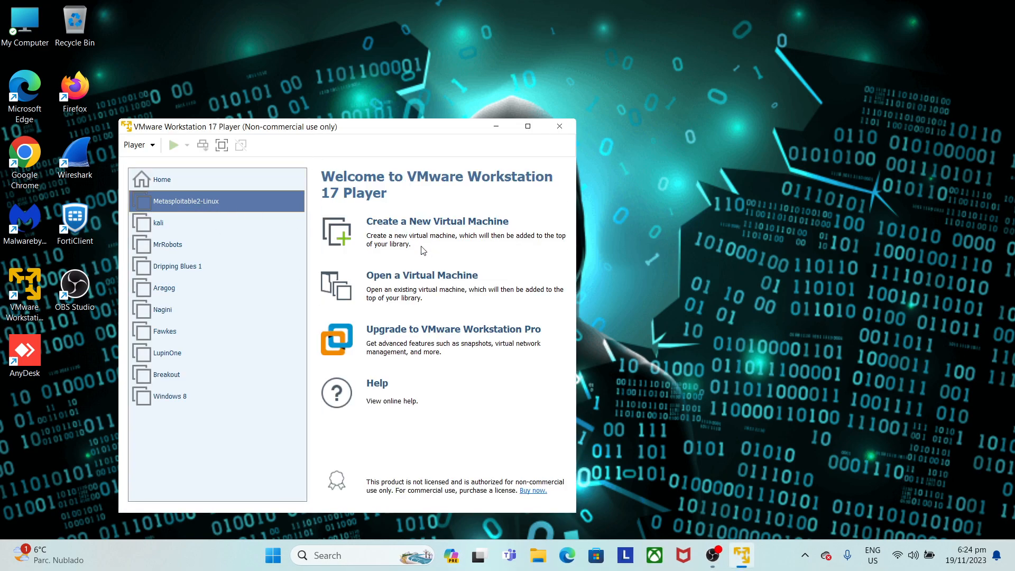
pyautogui.click(174, 145)
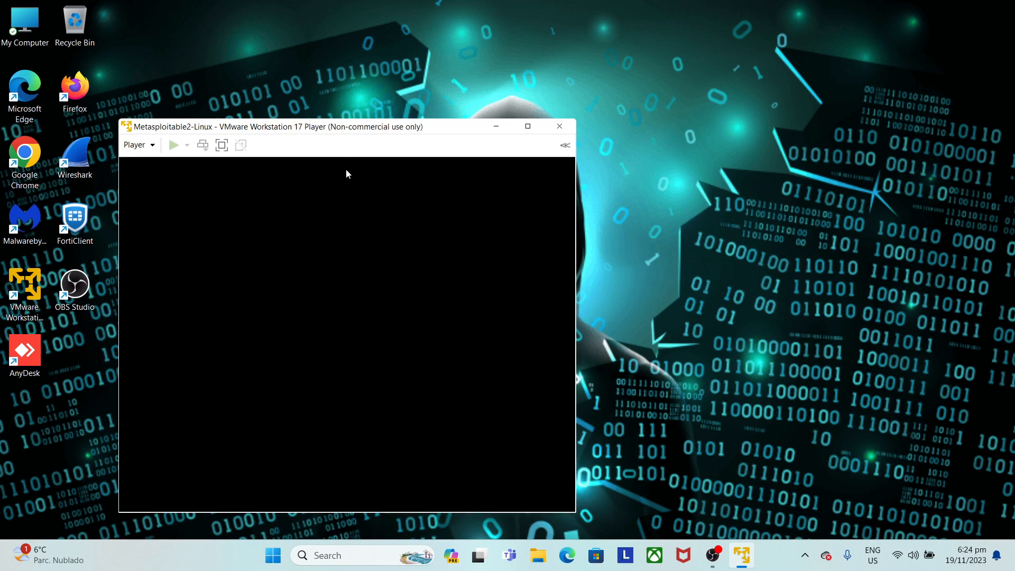
pyautogui.click(172, 145)
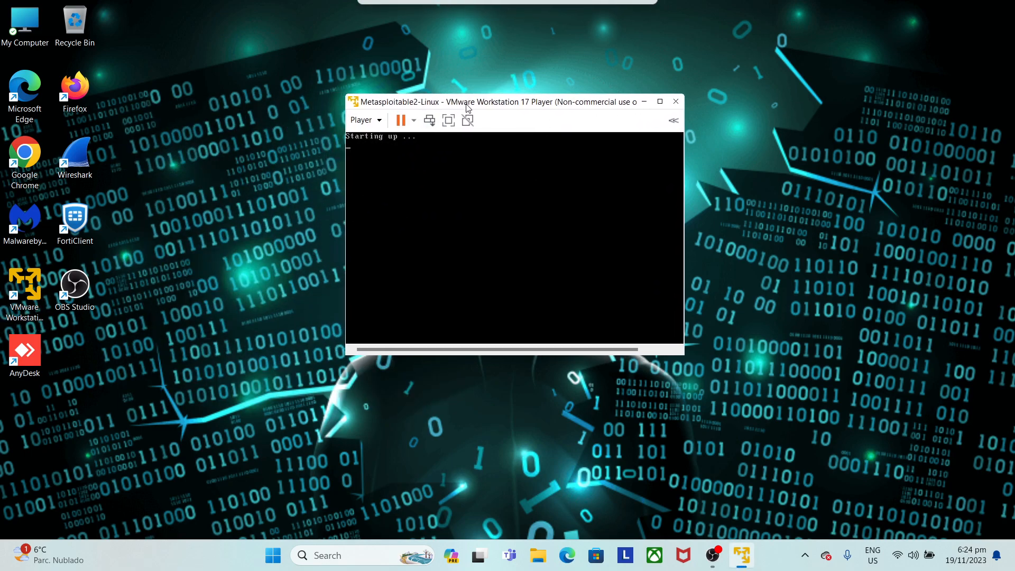
pyautogui.moveTo(96, 353)
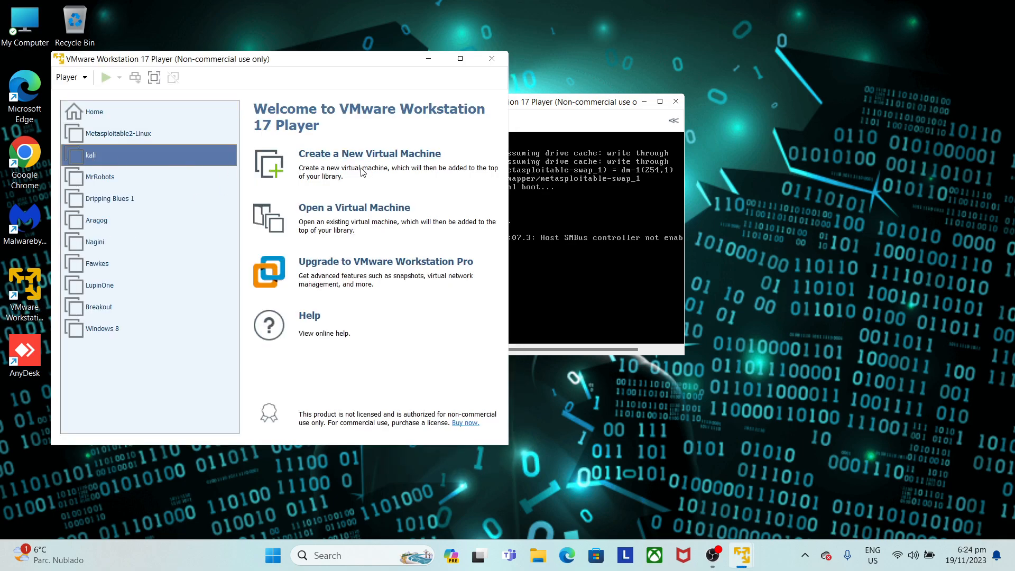
# Power on the kali virtual machine, accepting the side-channel mitigations hint
pyautogui.click(105, 77)
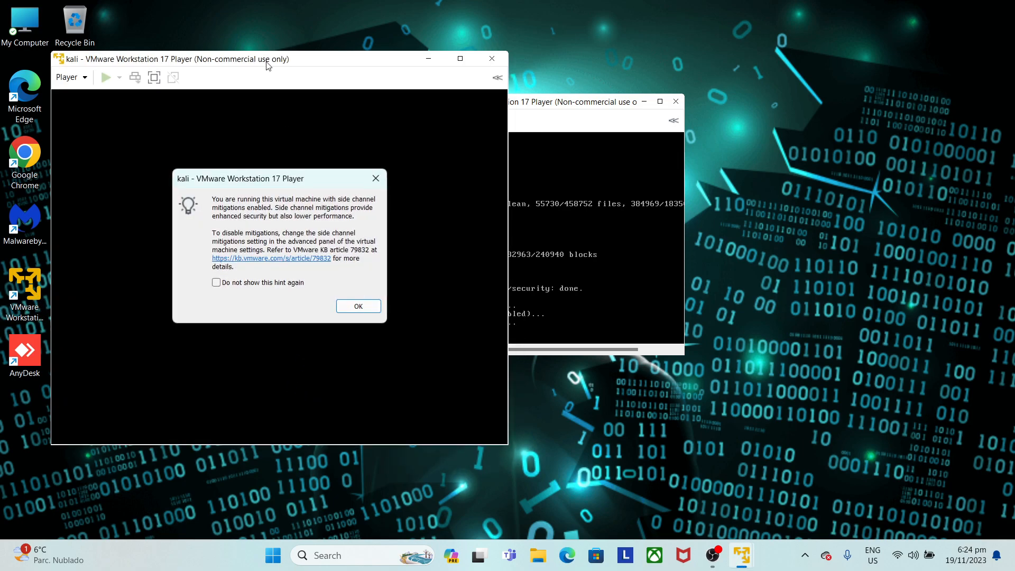
pyautogui.click(357, 306)
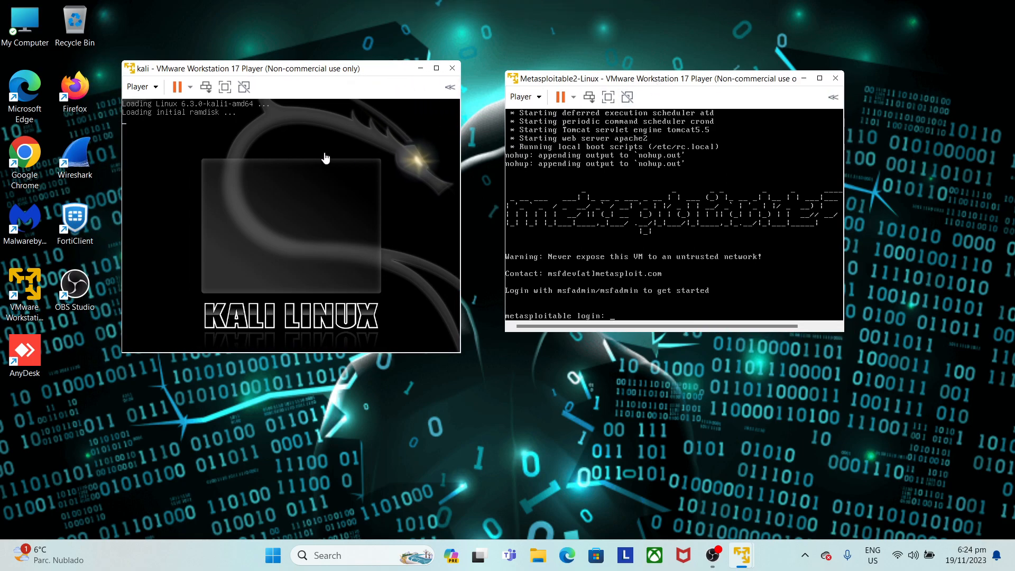
pyautogui.moveTo(360, 234)
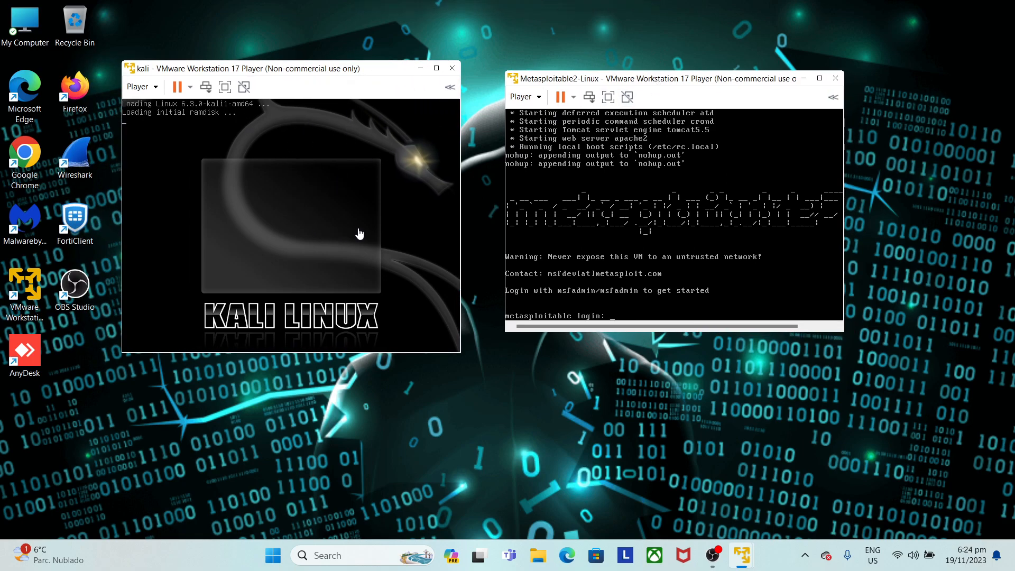
pyautogui.moveTo(330, 313)
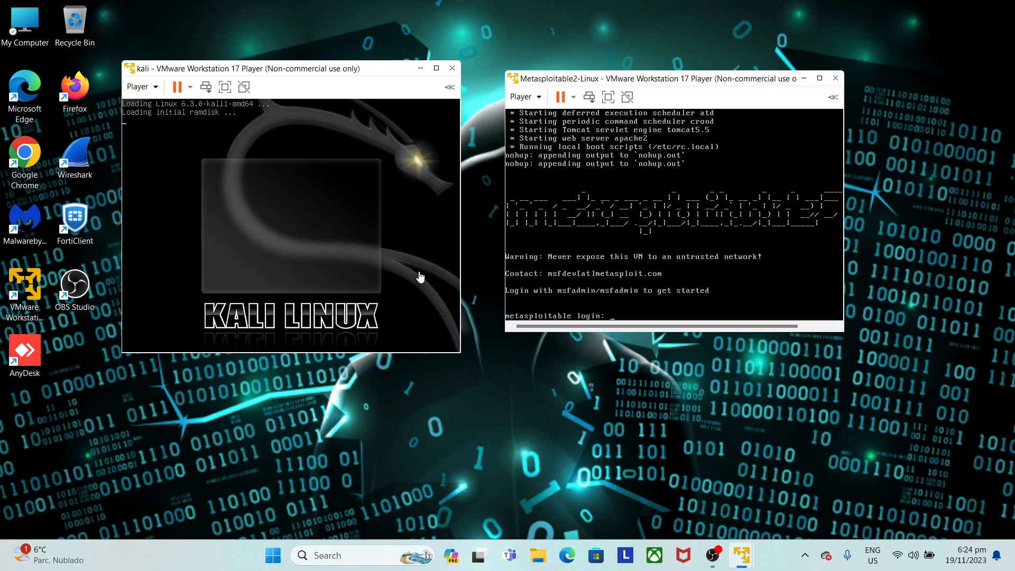
pyautogui.moveTo(391, 278)
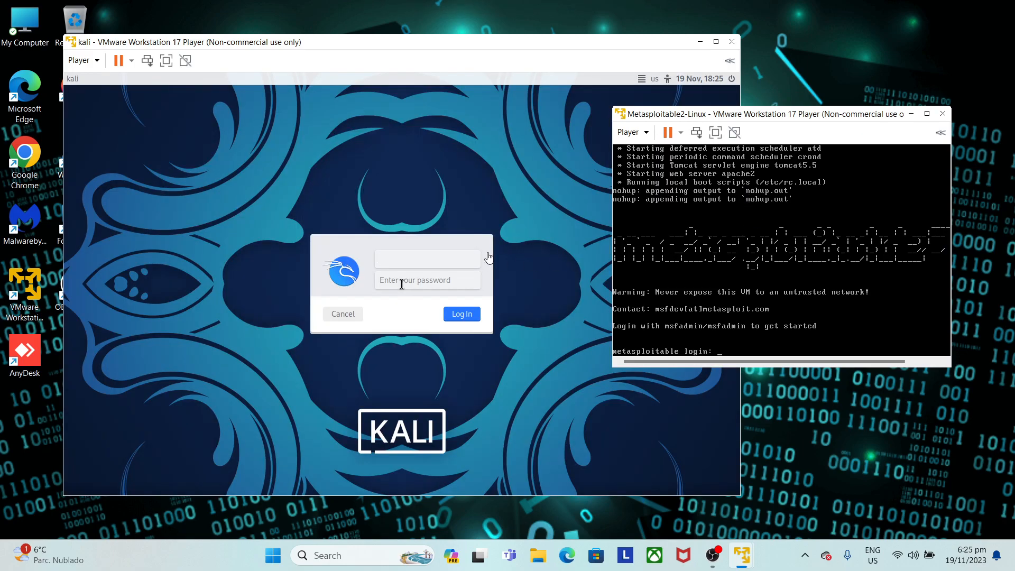
pyautogui.click(427, 259)
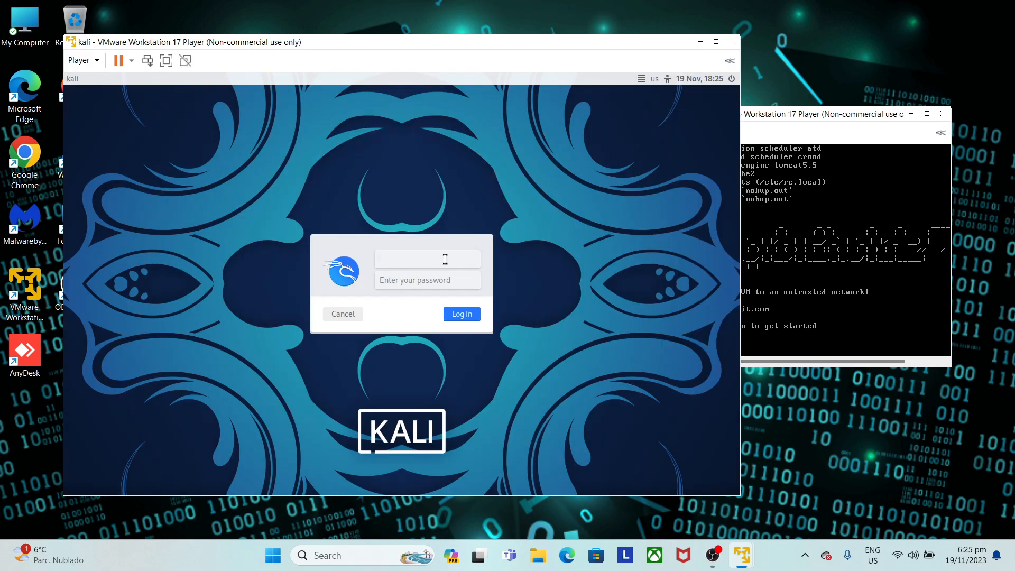
pyautogui.moveTo(435, 255)
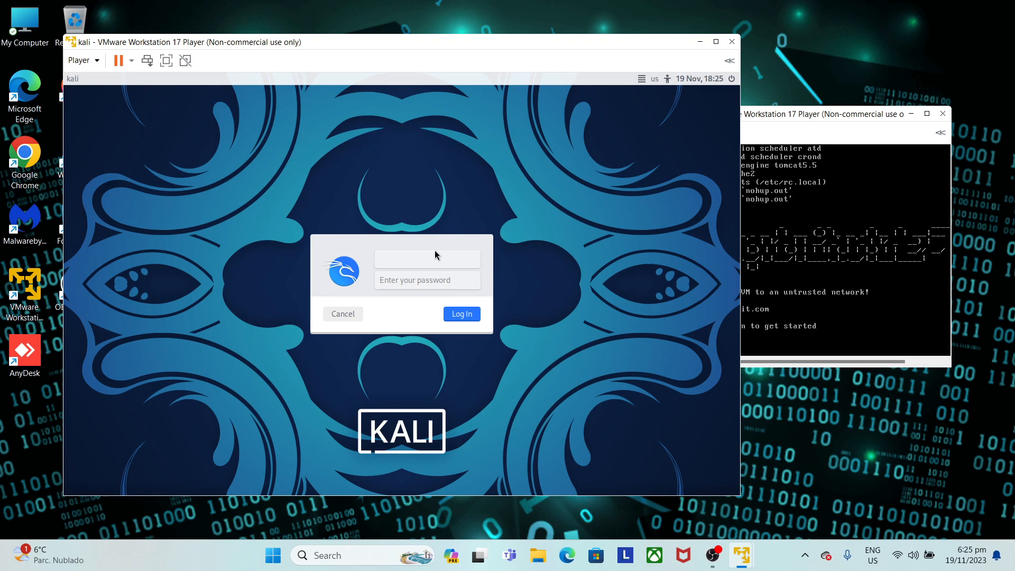
pyautogui.click(427, 258)
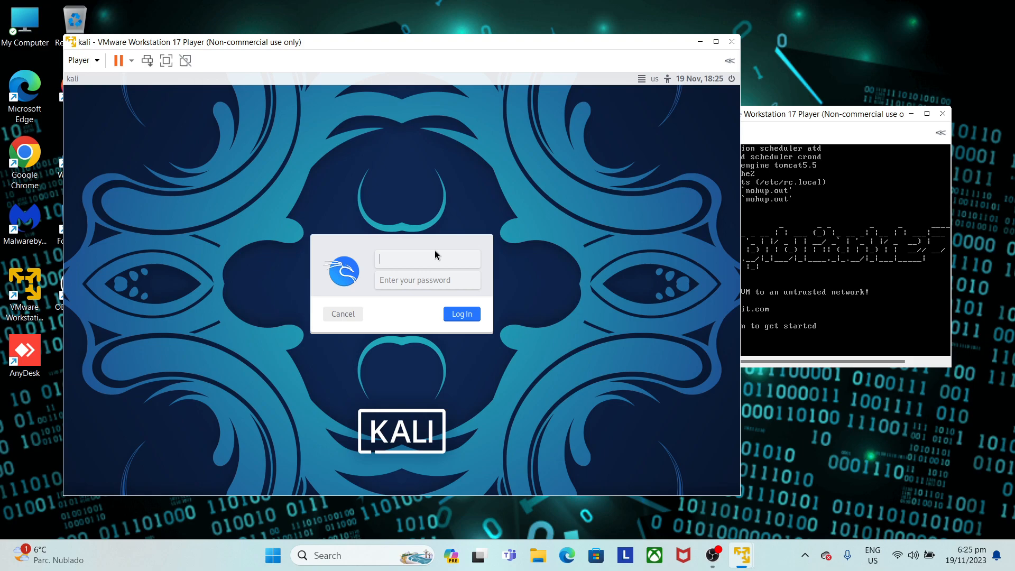